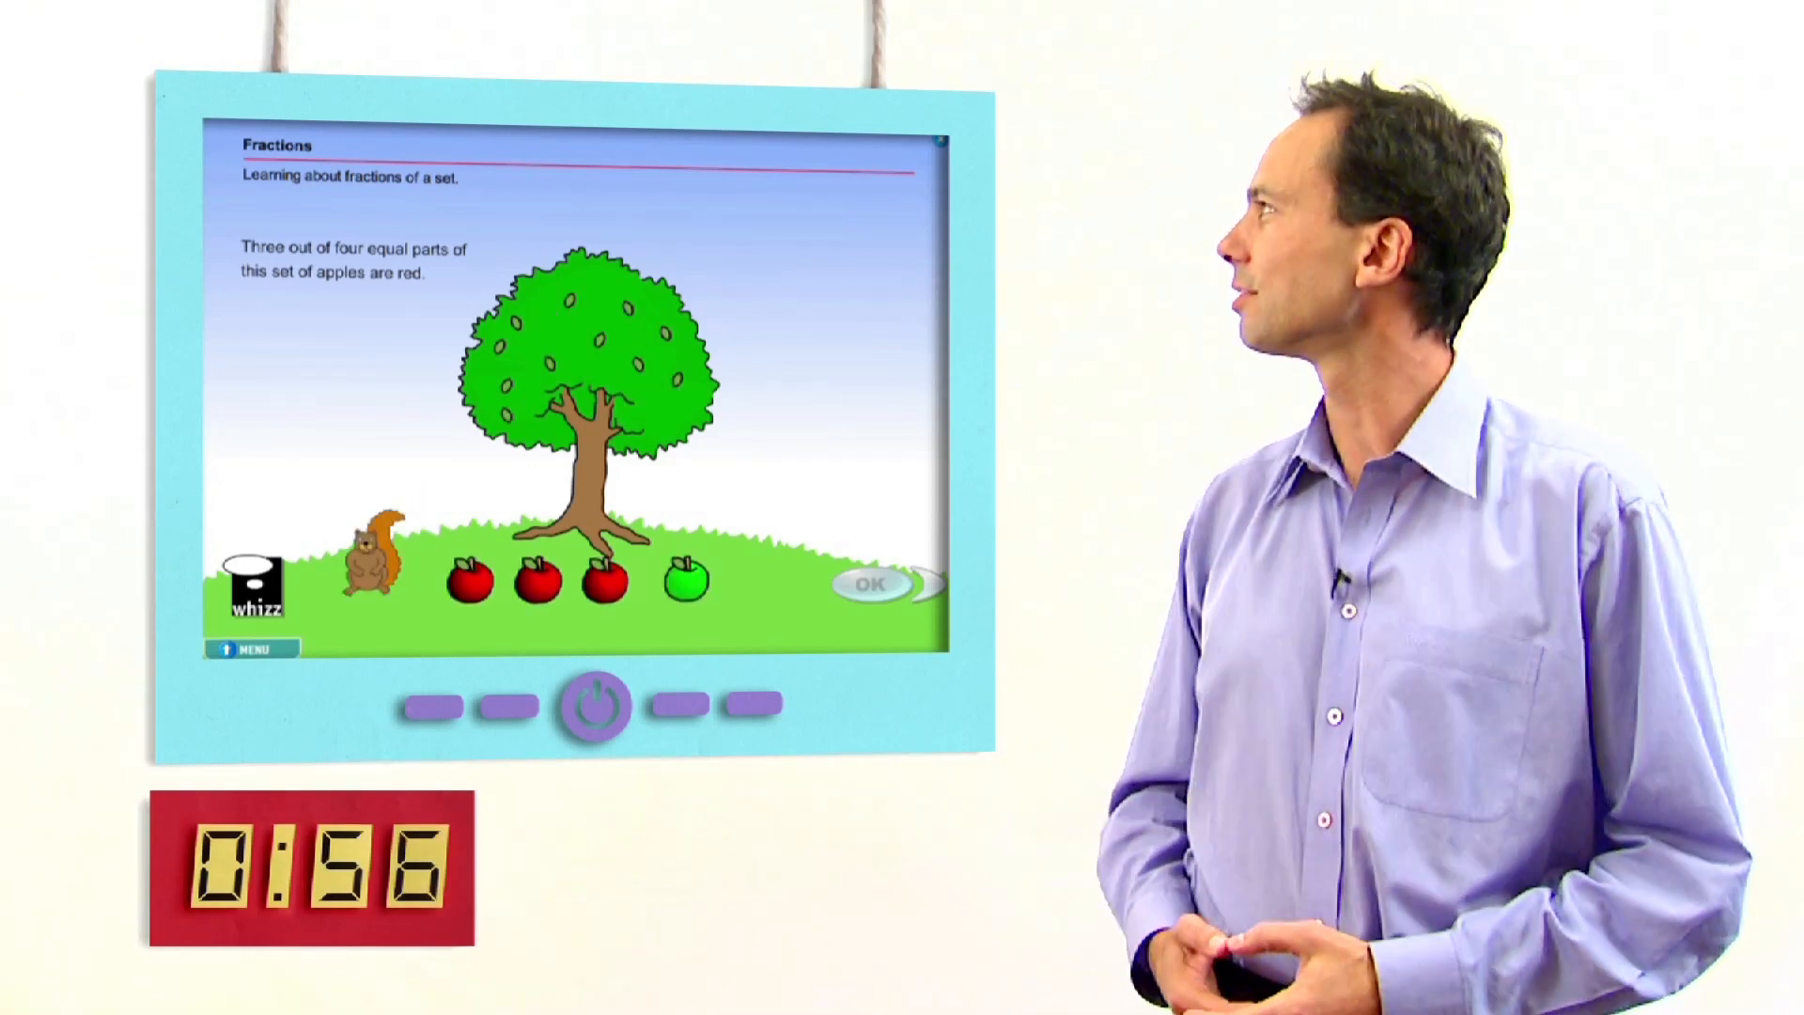
Step: Reveal that 3/4 of the apples are red, then answer question 2's red-apple count
{"action": "left_click", "coordinate": [872, 584]}
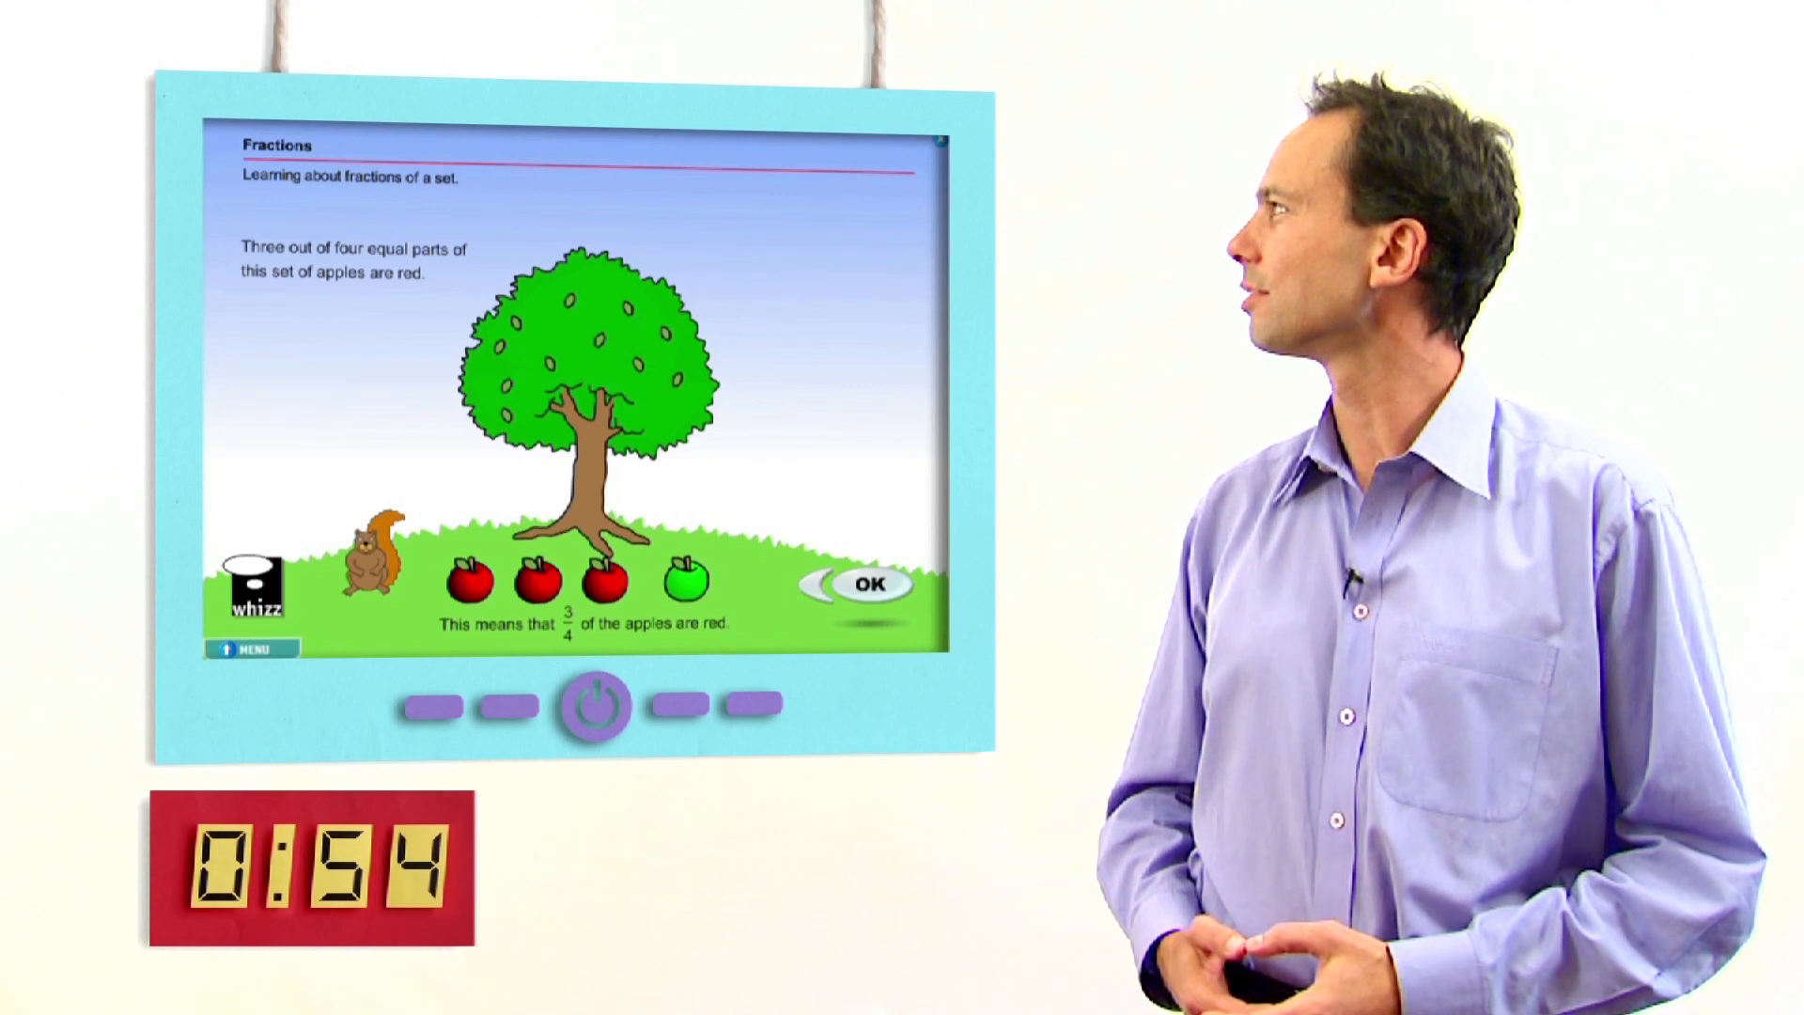
{"action": "left_click", "coordinate": [870, 584]}
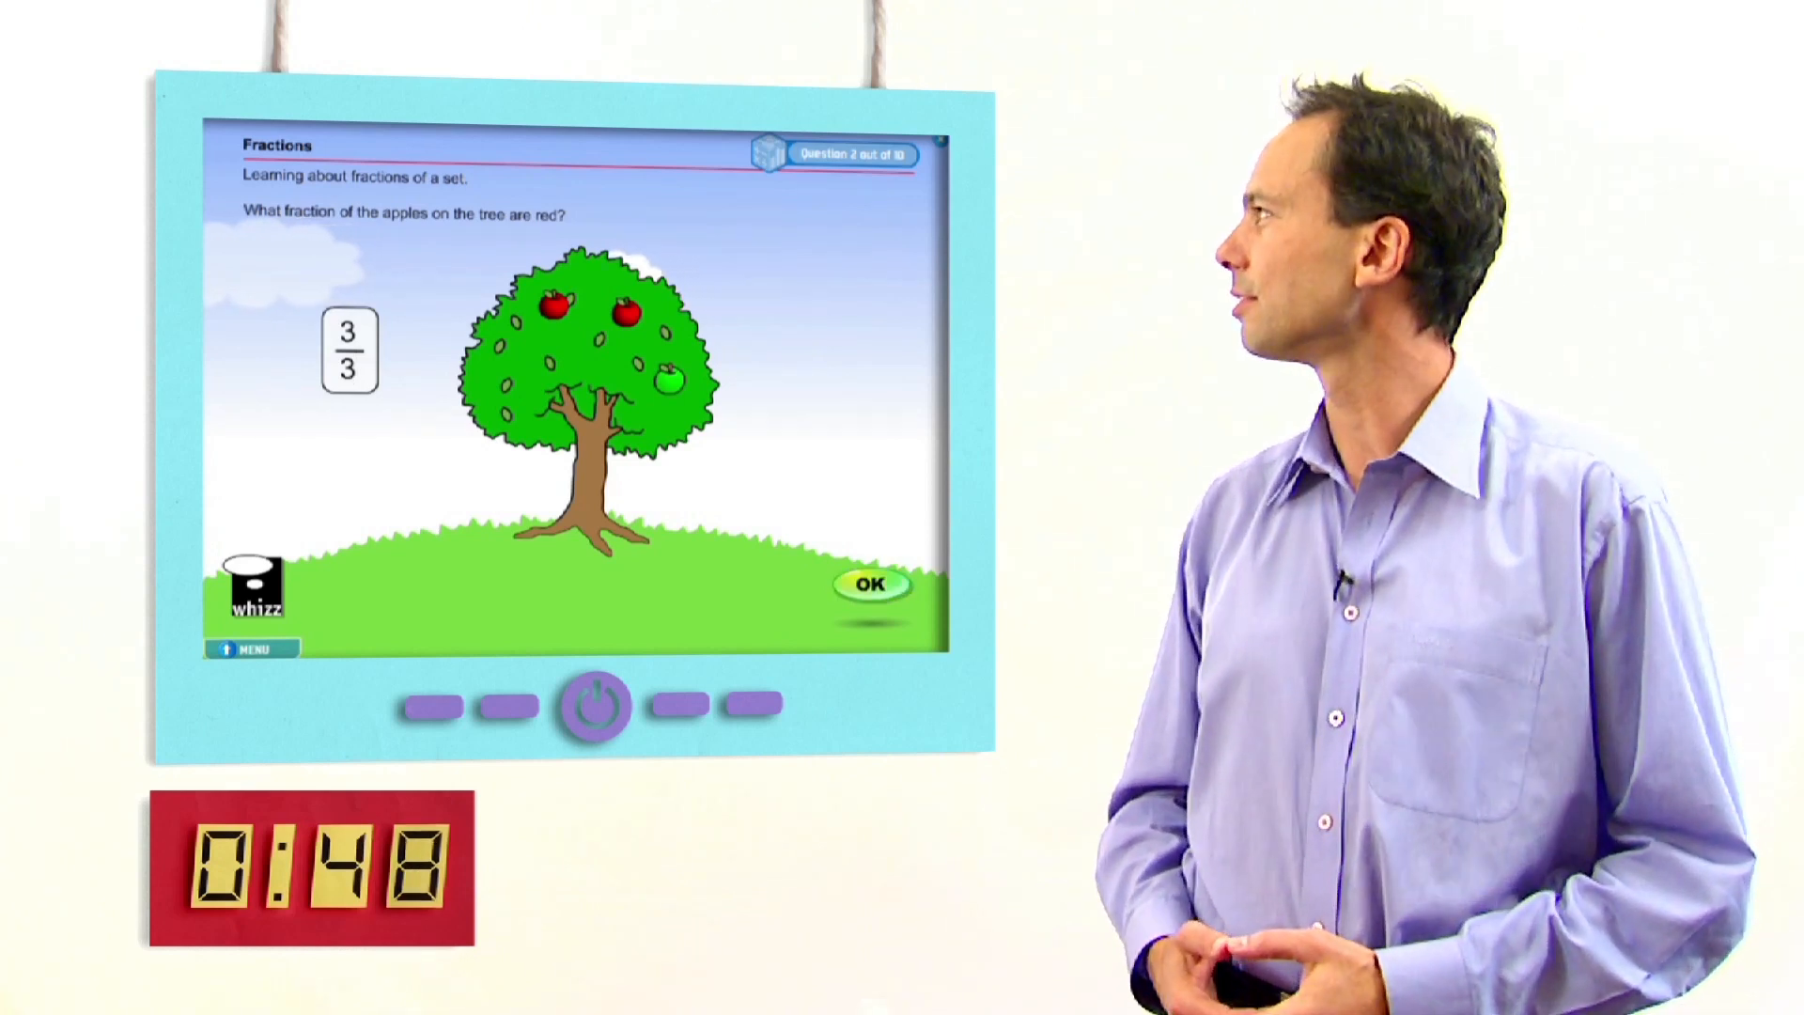
{"action": "left_click", "coordinate": [871, 585]}
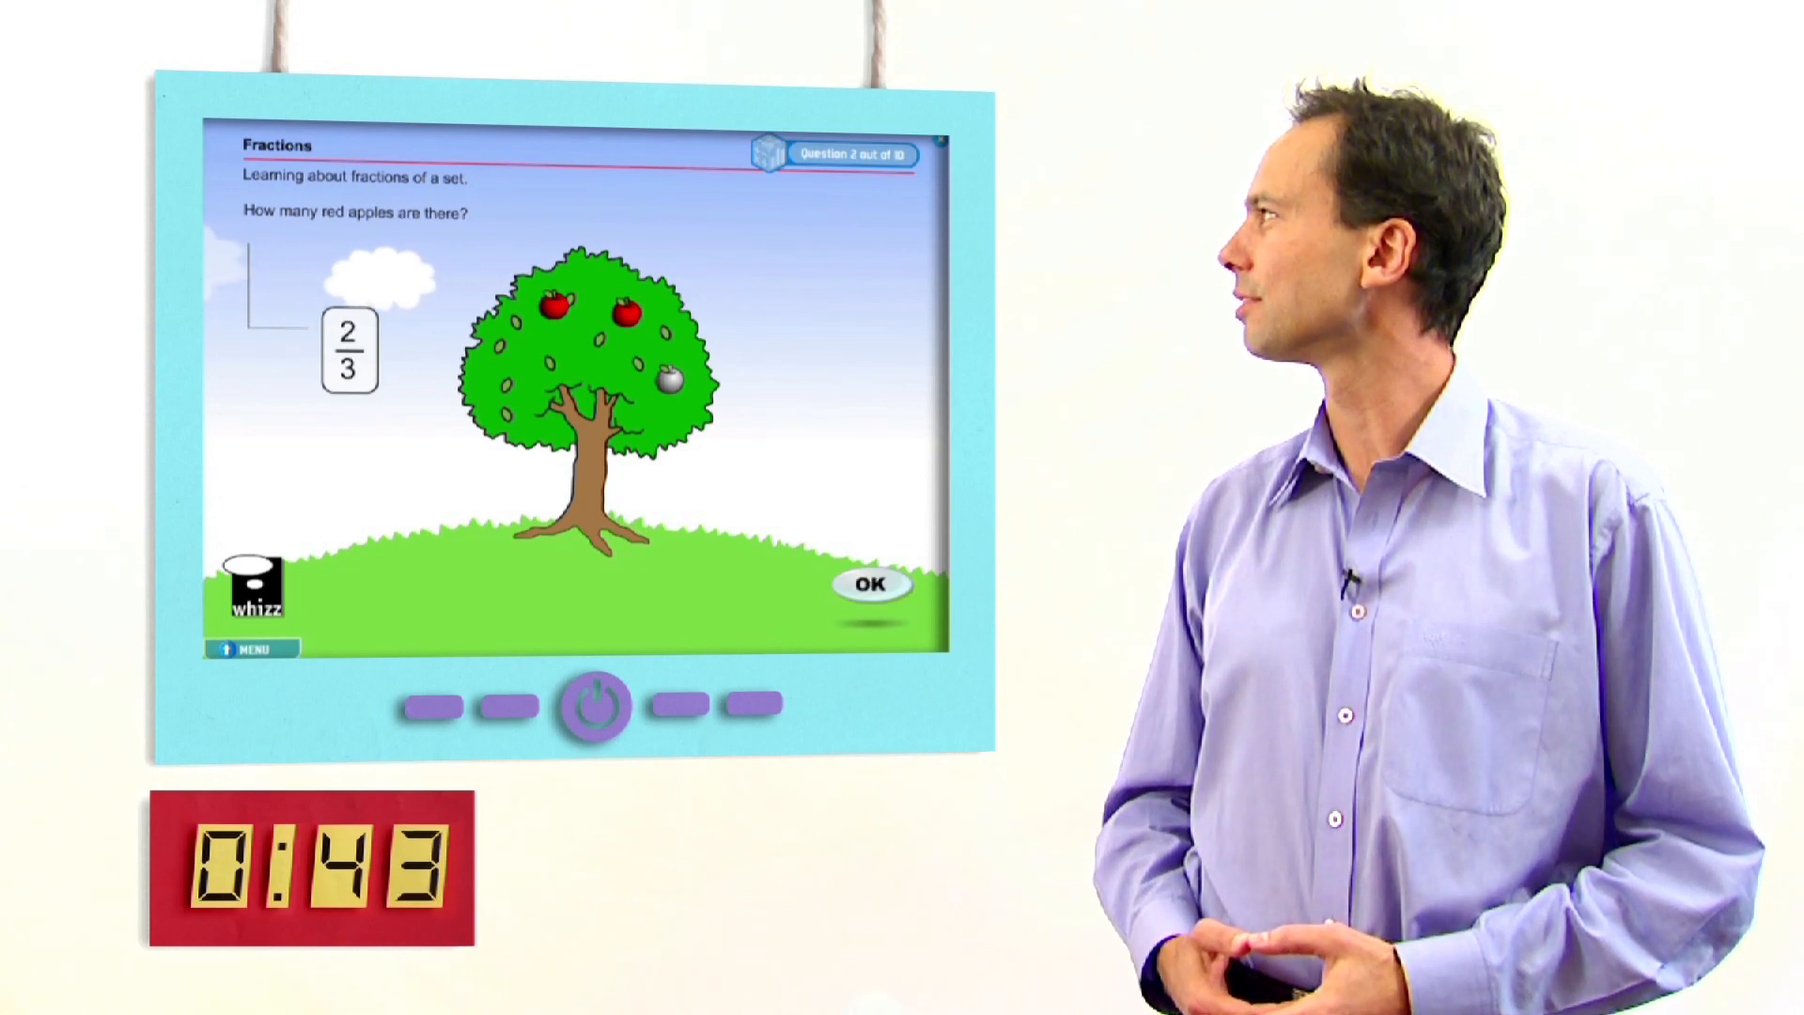
{"action": "left_click", "coordinate": [871, 583]}
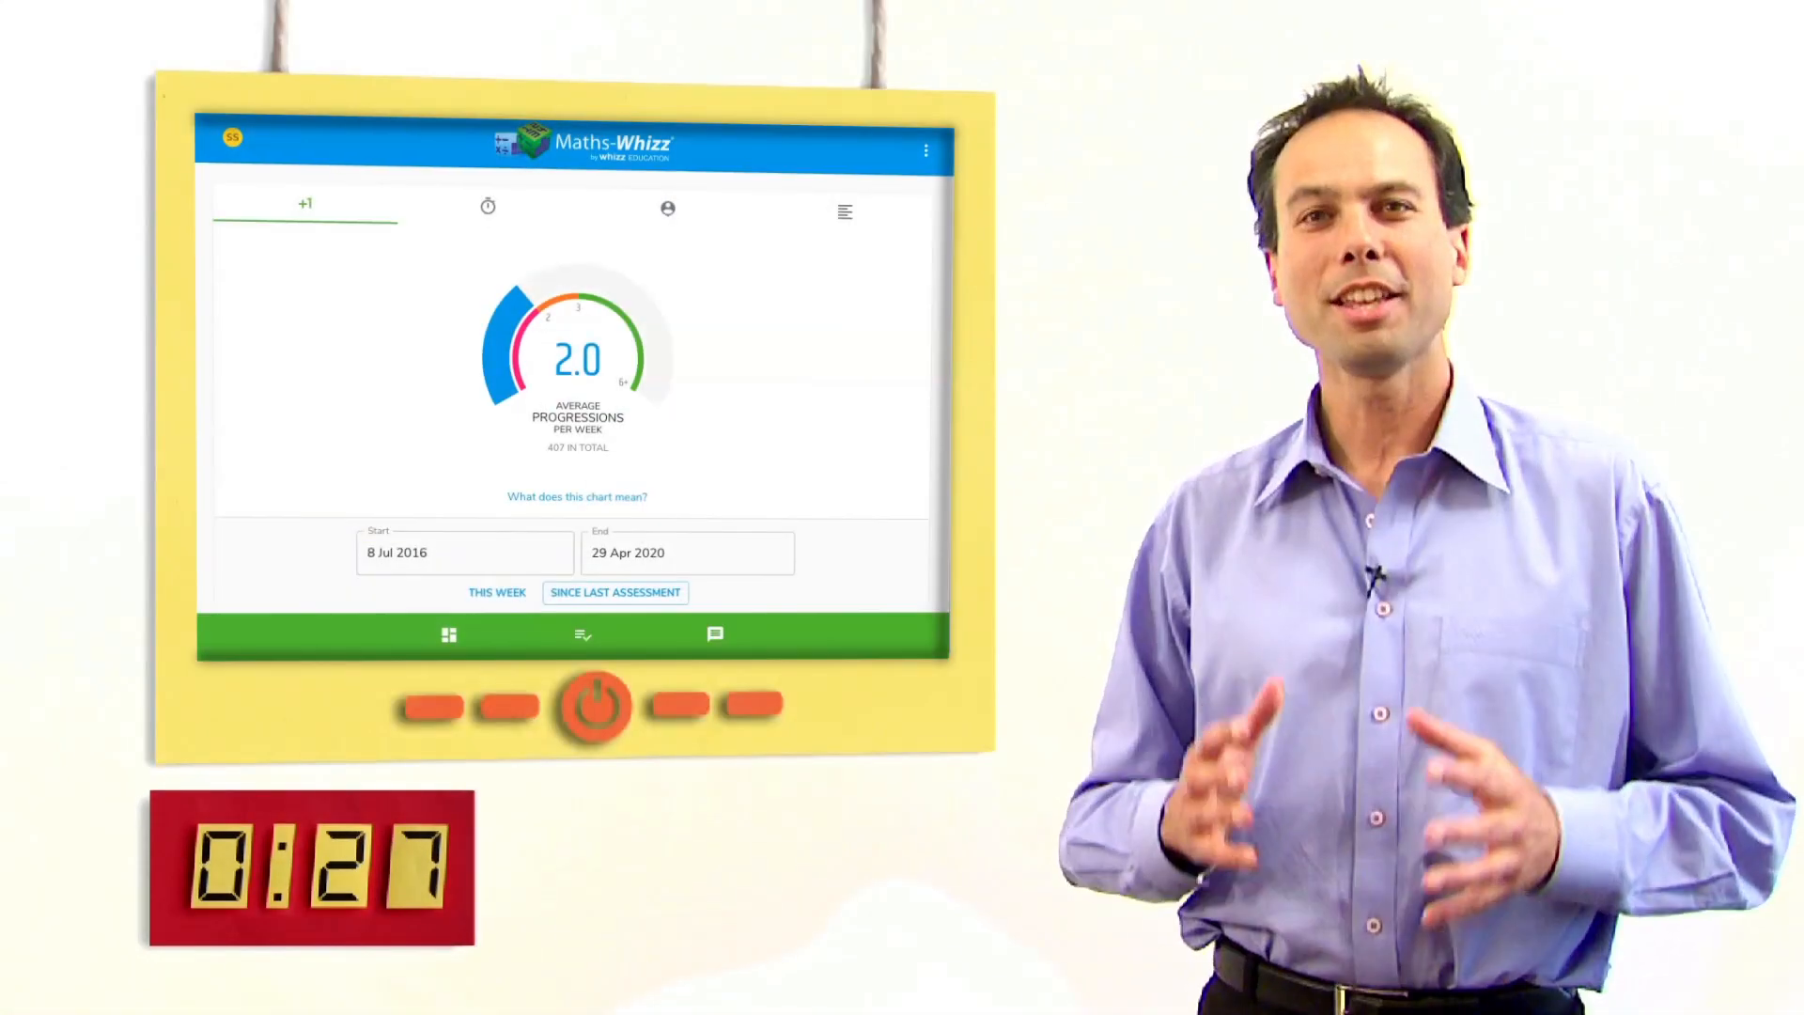
Step: Show average weekly usage minutes, the child's maths age, then maths age by topic
{"action": "left_click", "coordinate": [486, 207]}
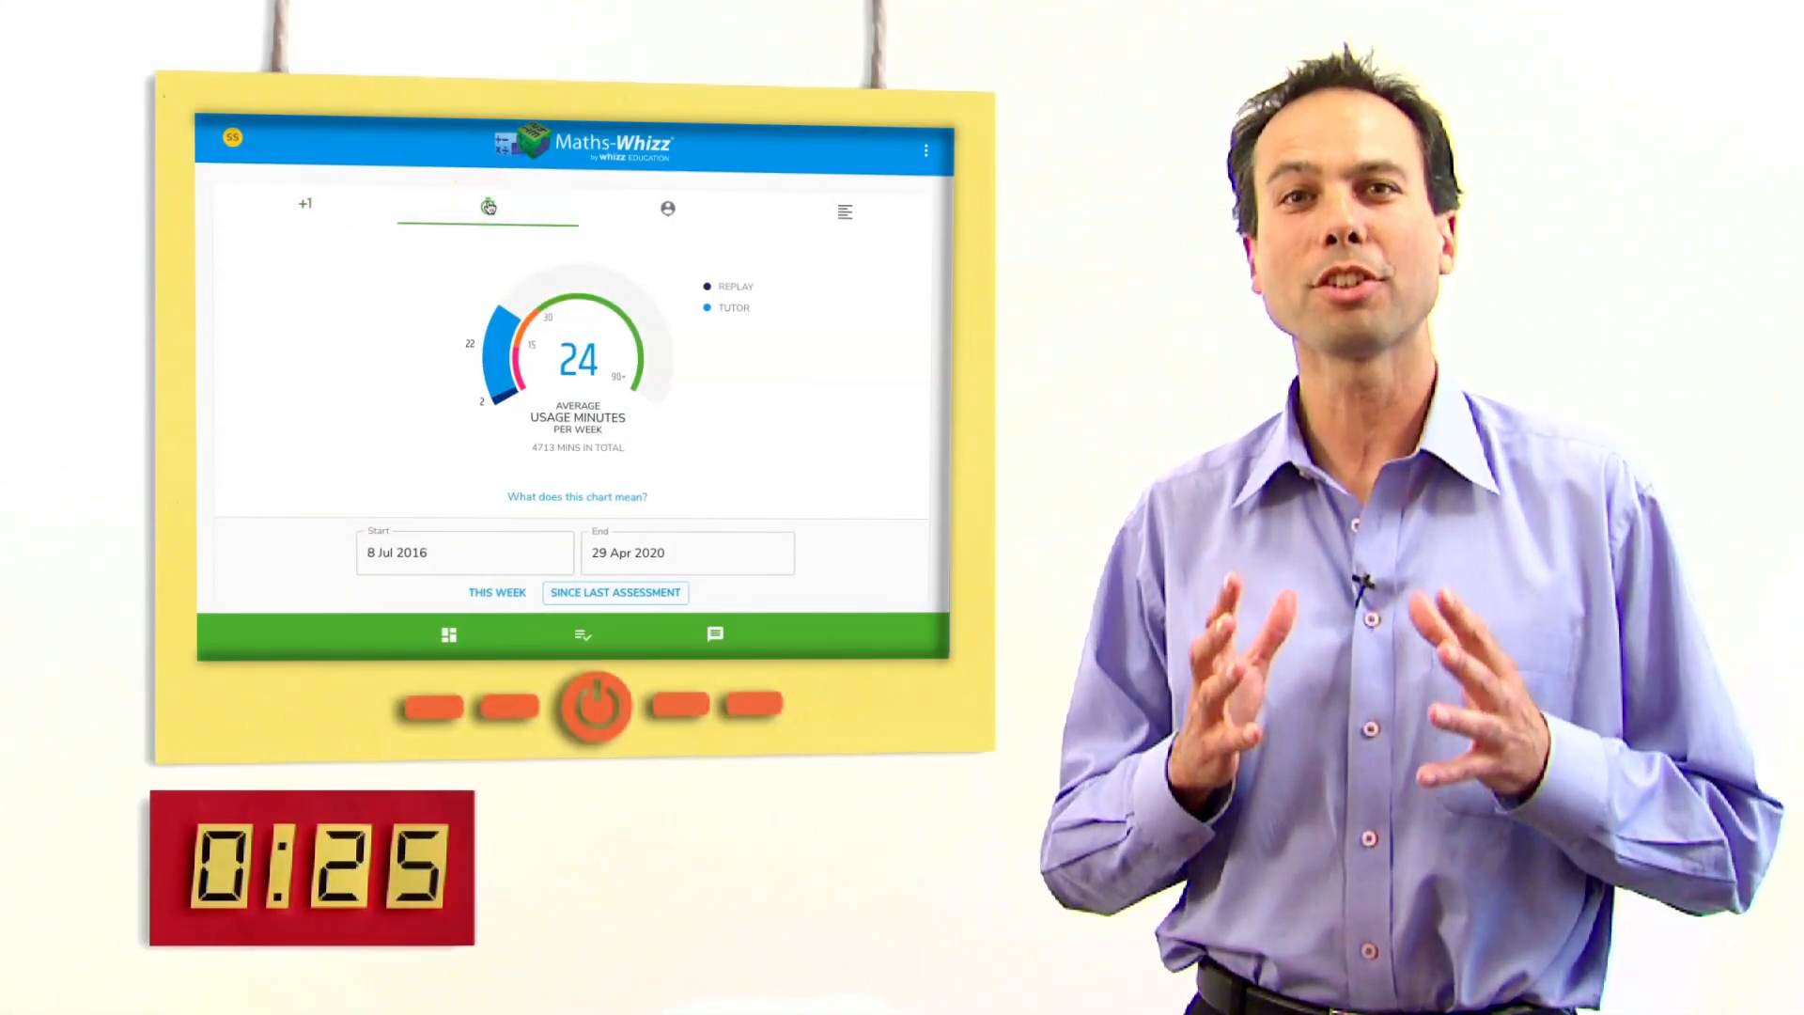
{"action": "left_click", "coordinate": [669, 209]}
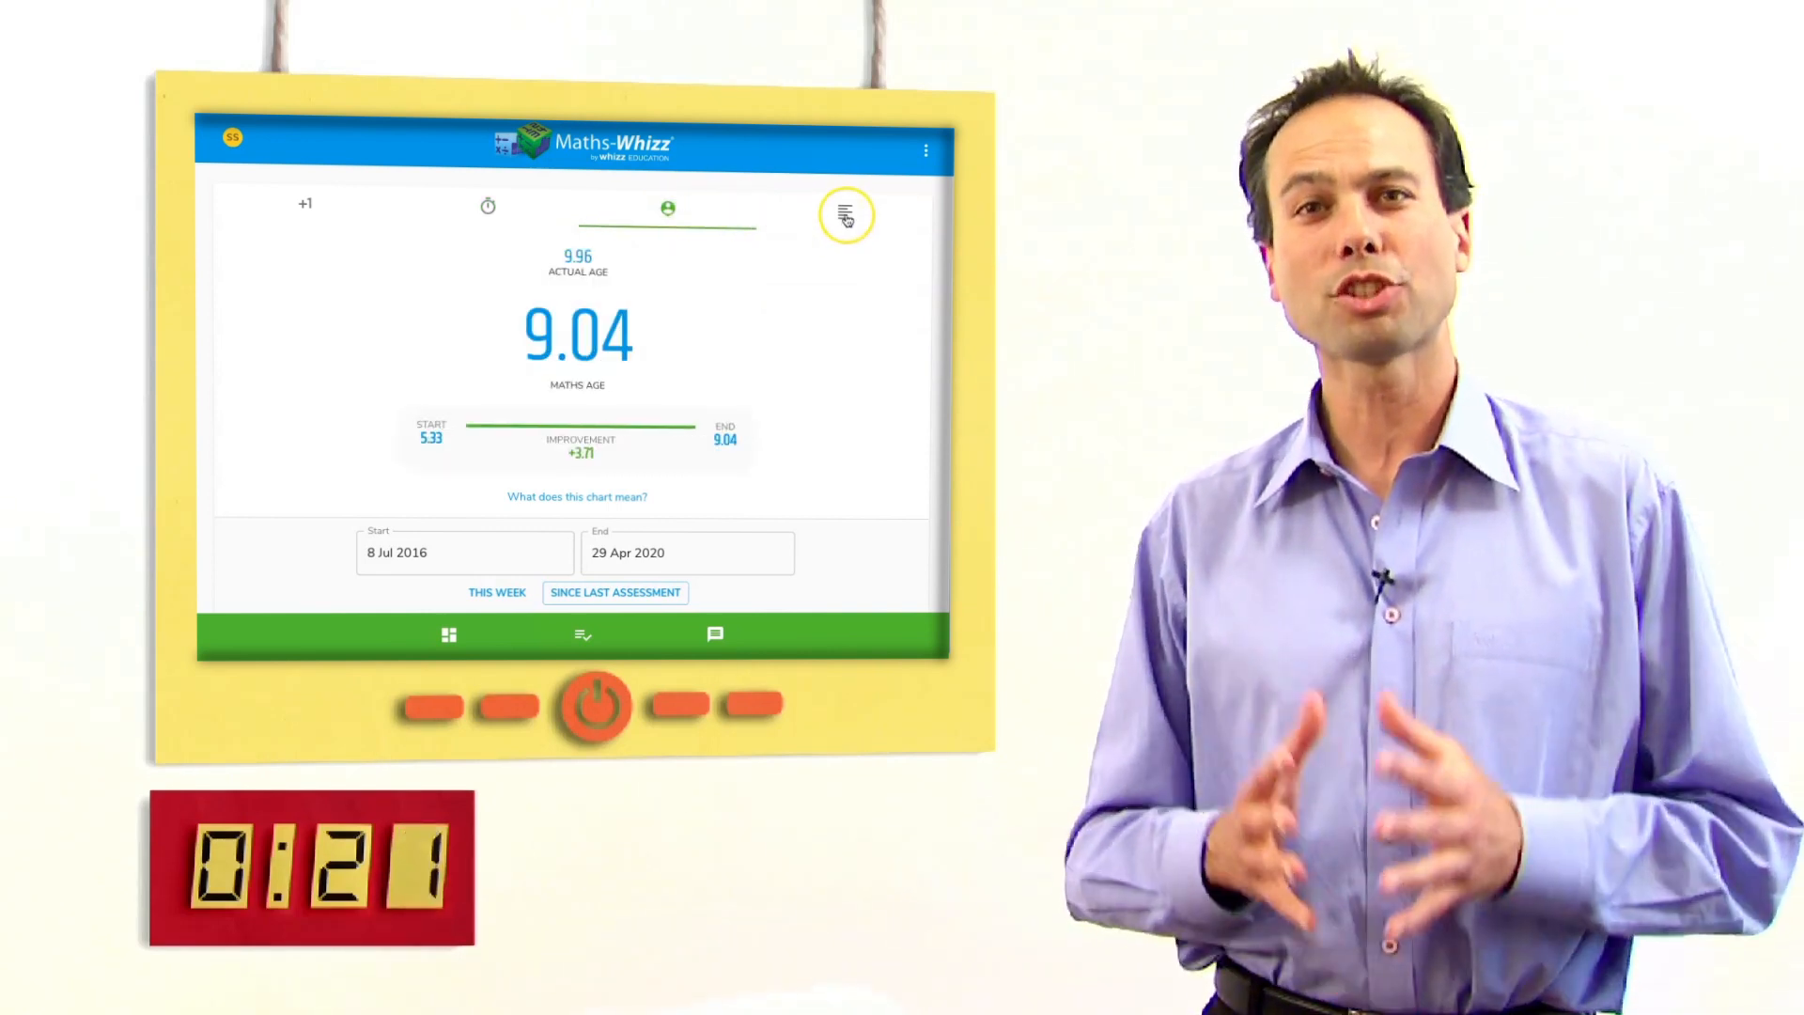
{"action": "left_click", "coordinate": [847, 215]}
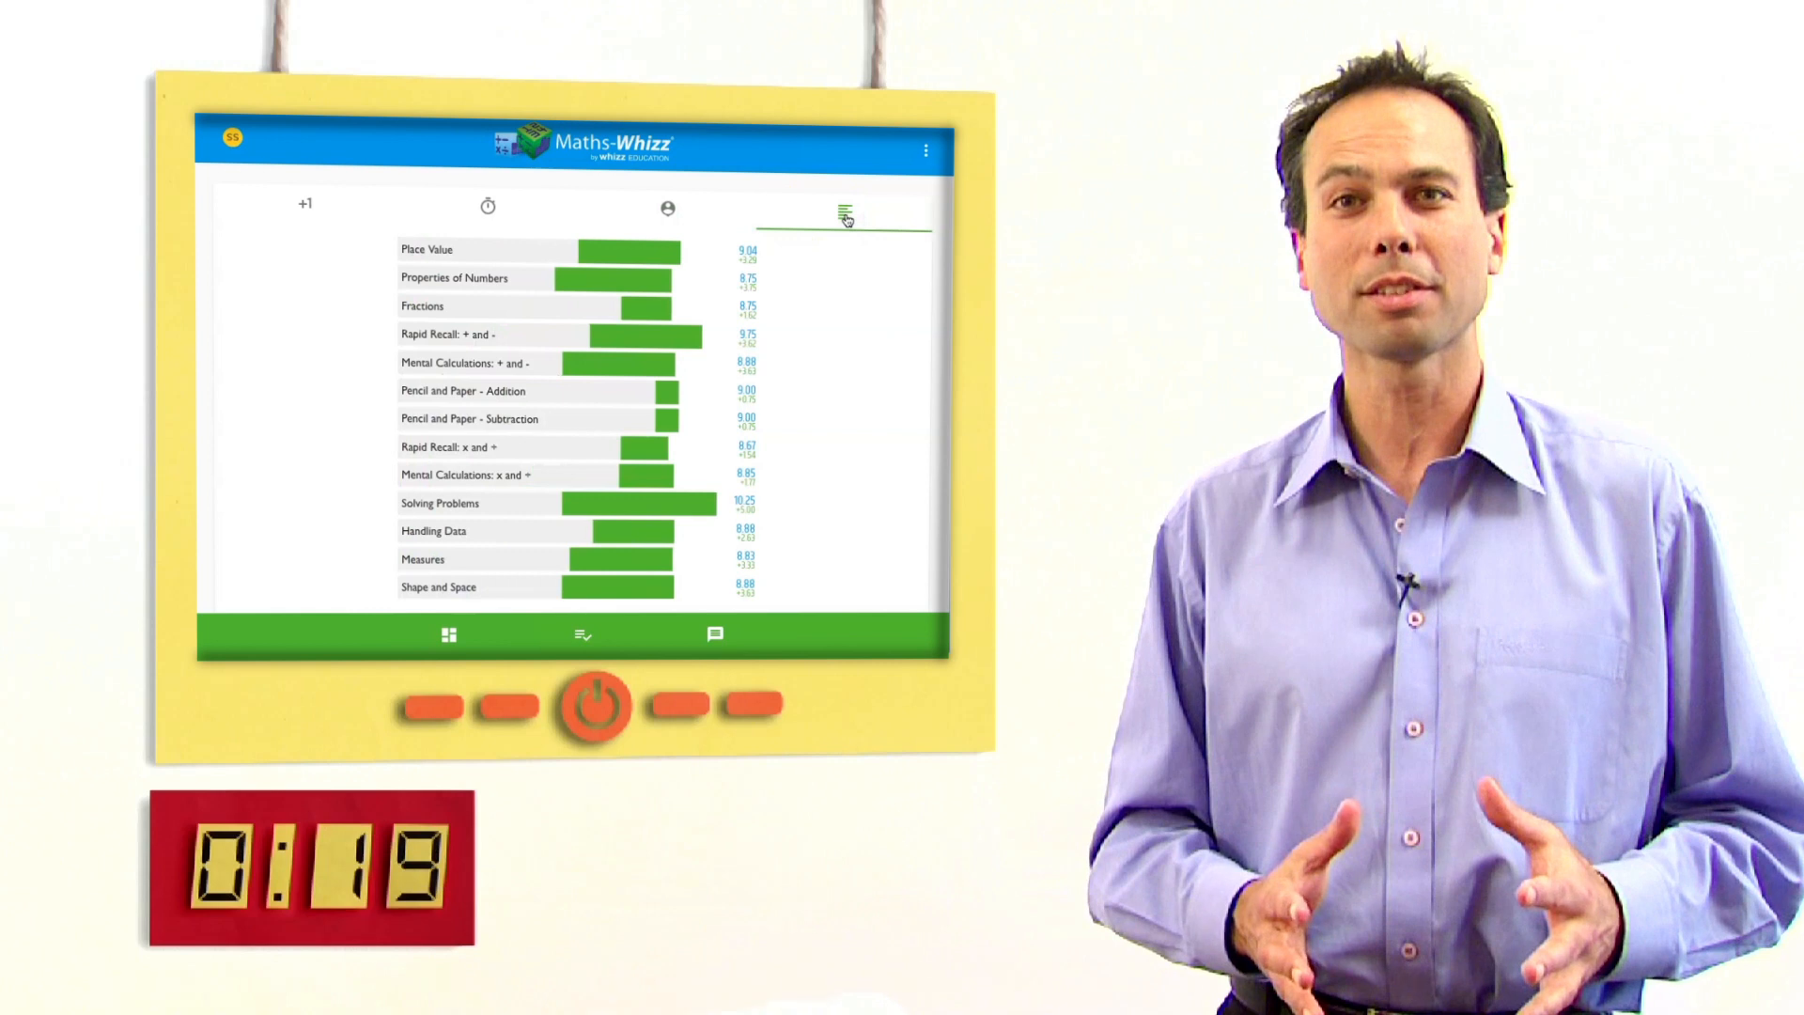